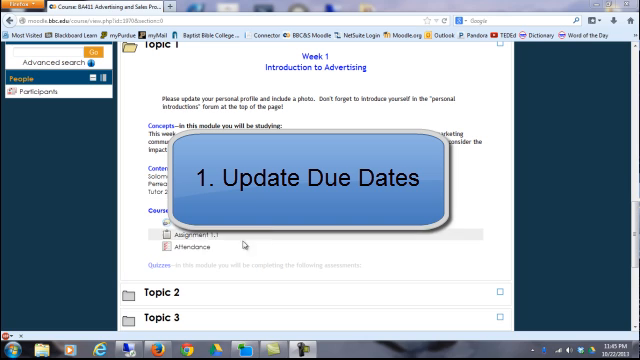
# Step: Open Assignment 1.1 under Topic 1 and view its administration options
pyautogui.click(195, 242)
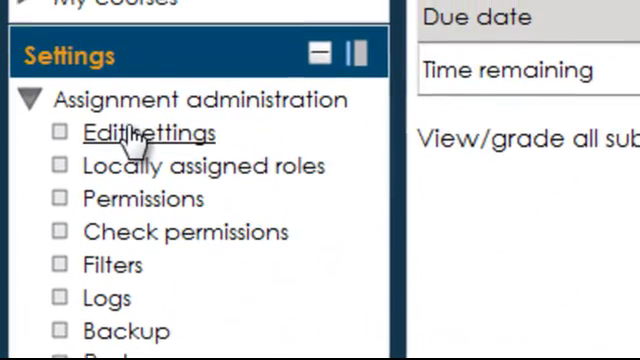
pyautogui.scroll(3)
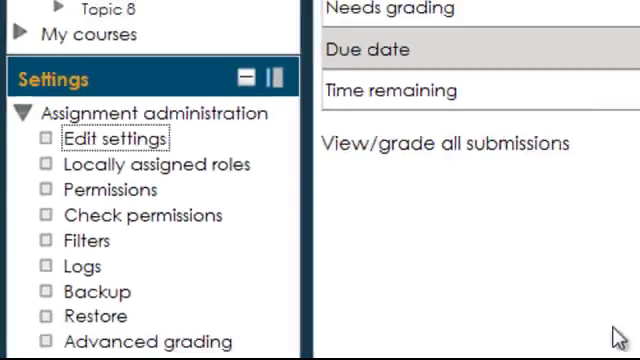
# Step: Open Assignment 1.1's edit settings and scroll to its submission and due date fields
pyautogui.click(112, 137)
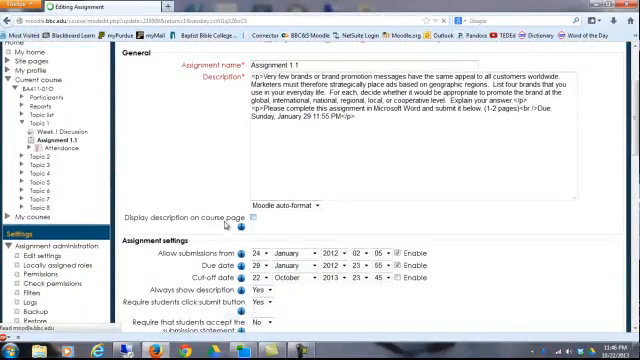
pyautogui.scroll(-3)
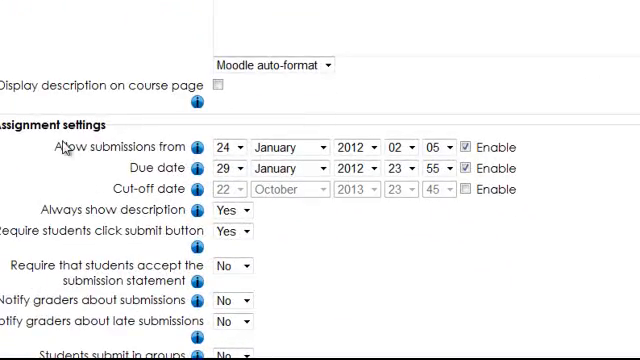
pyautogui.moveTo(322, 244)
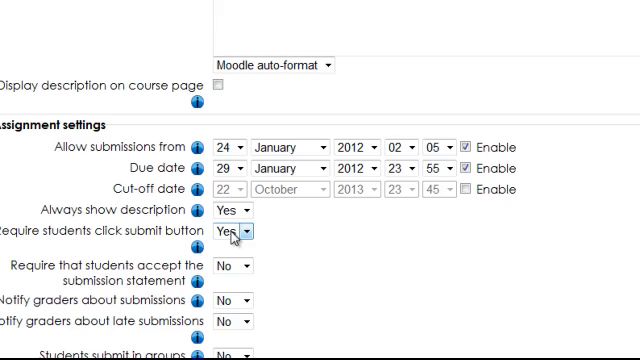
pyautogui.scroll(-3)
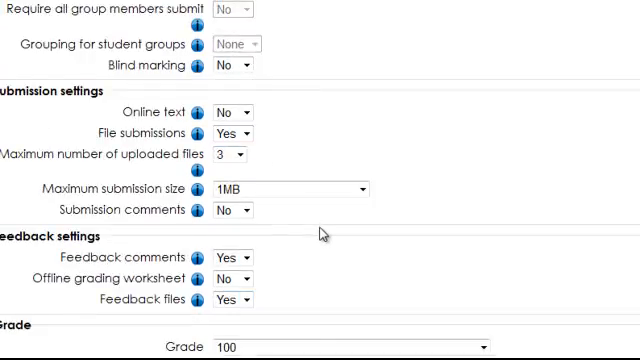
pyautogui.scroll(-3)
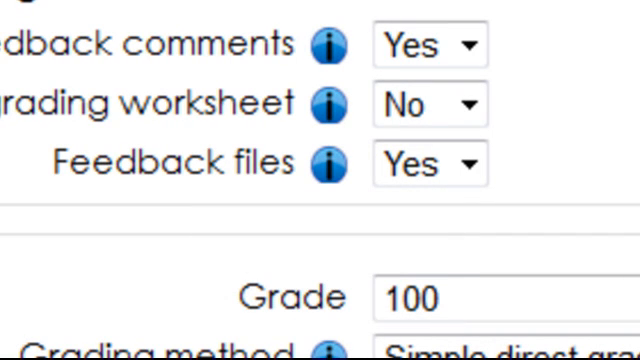
pyautogui.moveTo(555, 50)
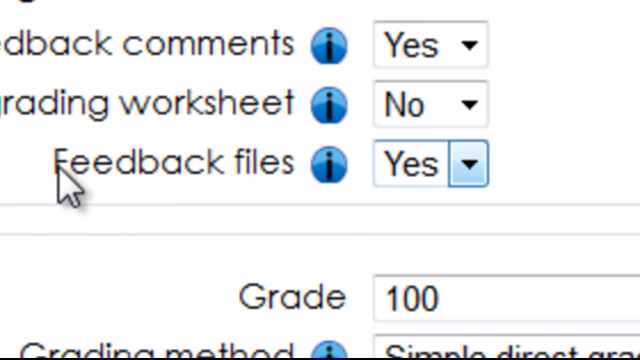
pyautogui.doubleClick(175, 163)
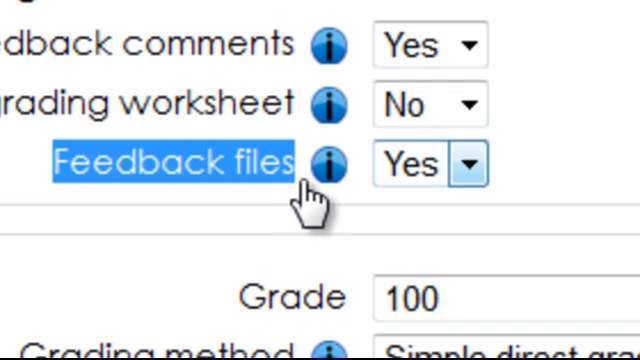
pyautogui.click(462, 164)
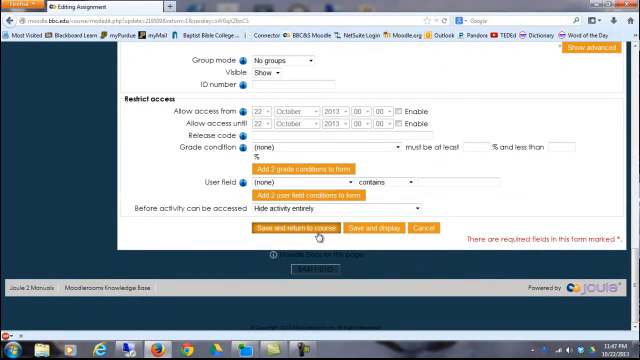
# Step: Save Assignment 1.1's settings and return to the course's Week 1 coursework list
pyautogui.click(294, 227)
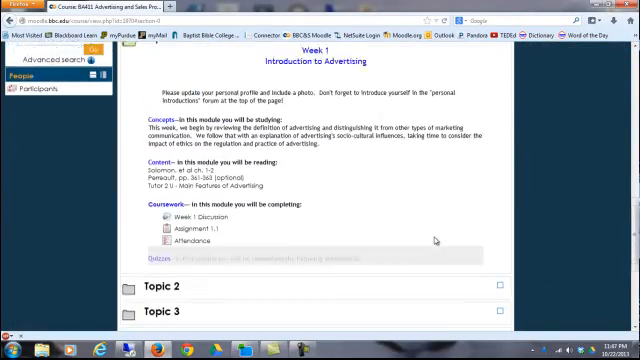
# Step: Scroll up the course page toward Topic 1's section editing controls
pyautogui.scroll(3)
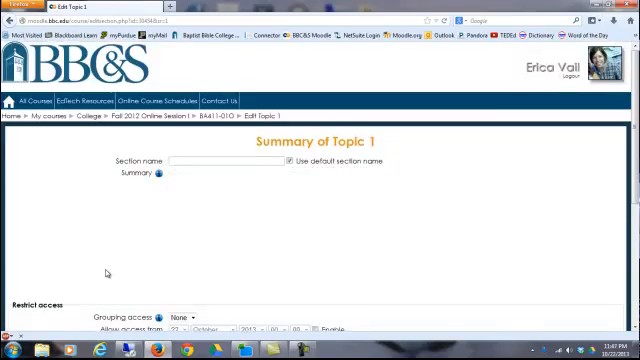
# Step: Review Topic 1's Allow access from/until restrictions, then return to the BA411-010 course page
pyautogui.scroll(-3)
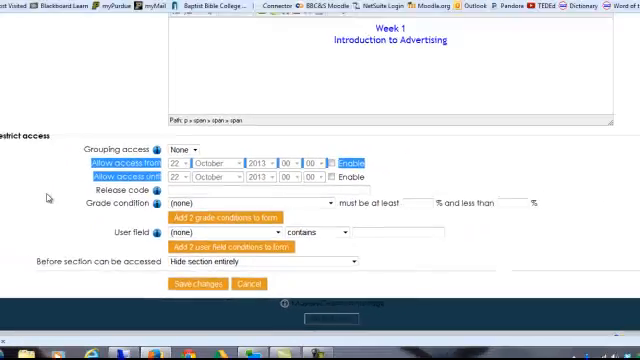
pyautogui.scroll(3)
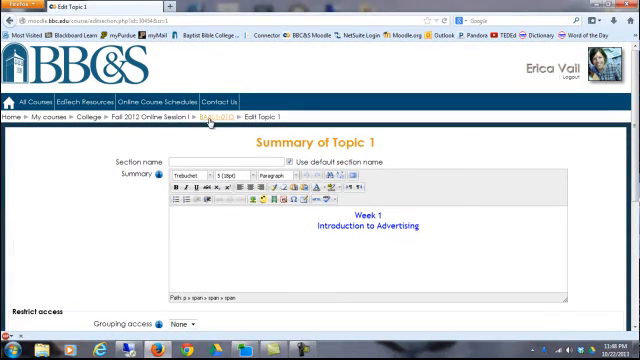
pyautogui.click(211, 117)
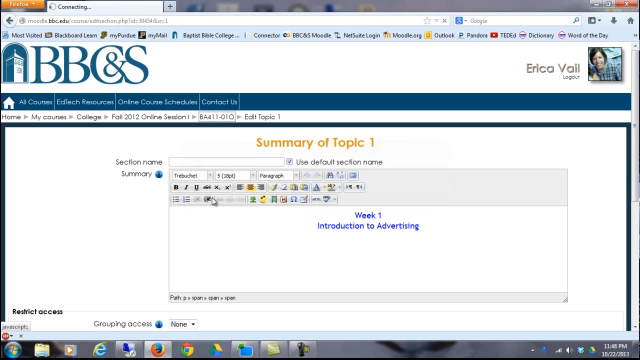